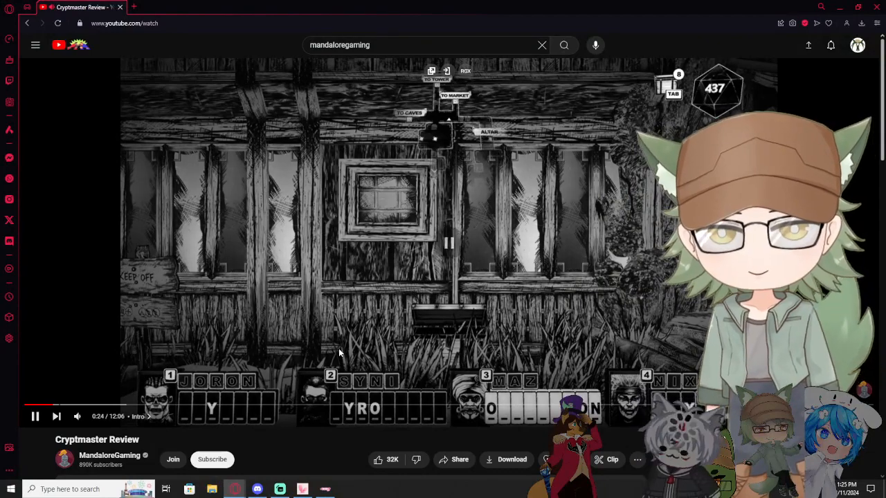
- Pause the Cryptmaster Review at 0:24 during the intro
click(35, 416)
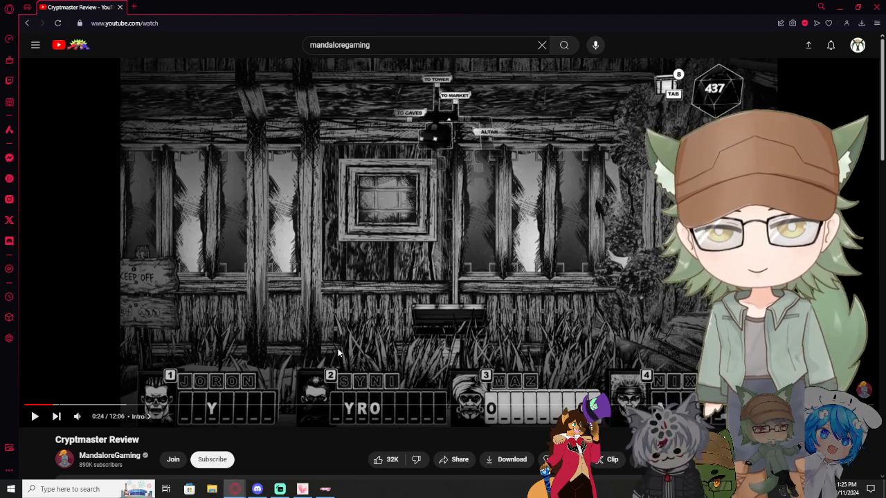
mouse_move(332, 328)
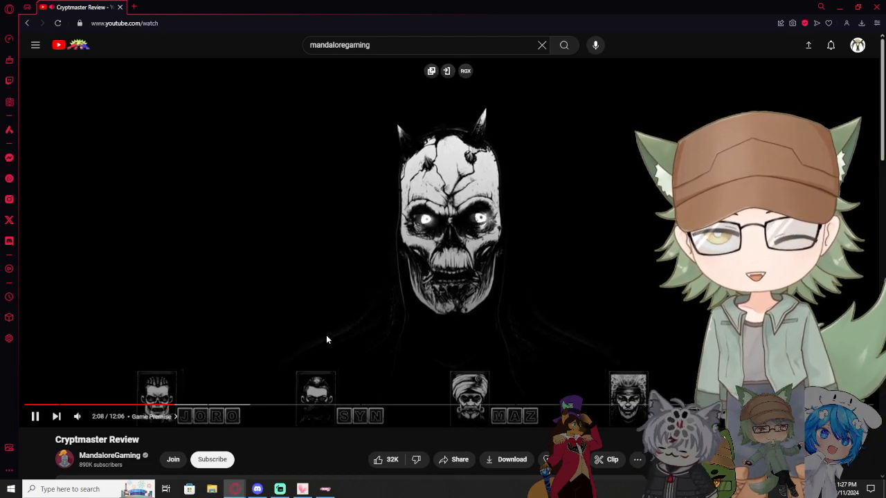
- Pause the review near 2:34 in Game Premise, then resume it into Visuals
click(35, 416)
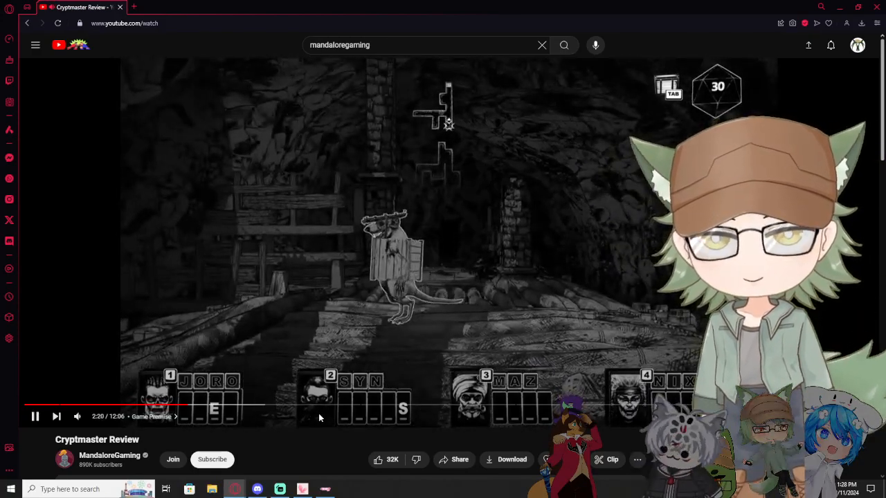
click(35, 416)
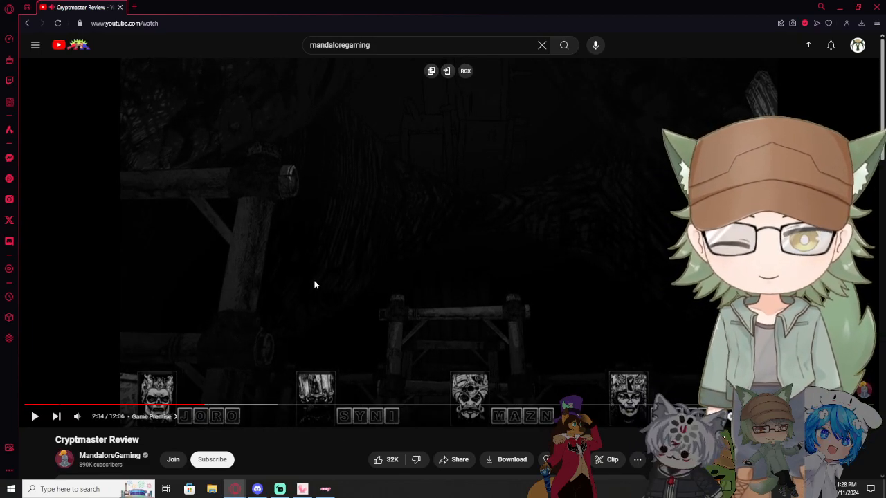
click(36, 416)
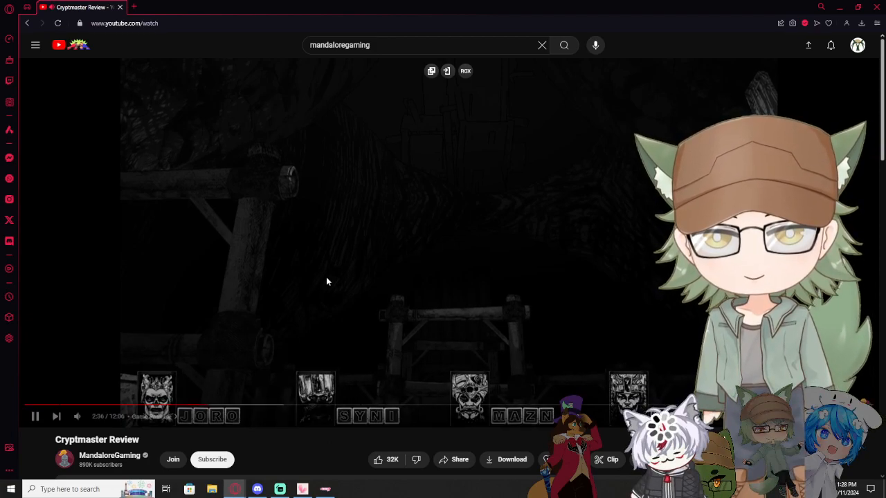
click(34, 416)
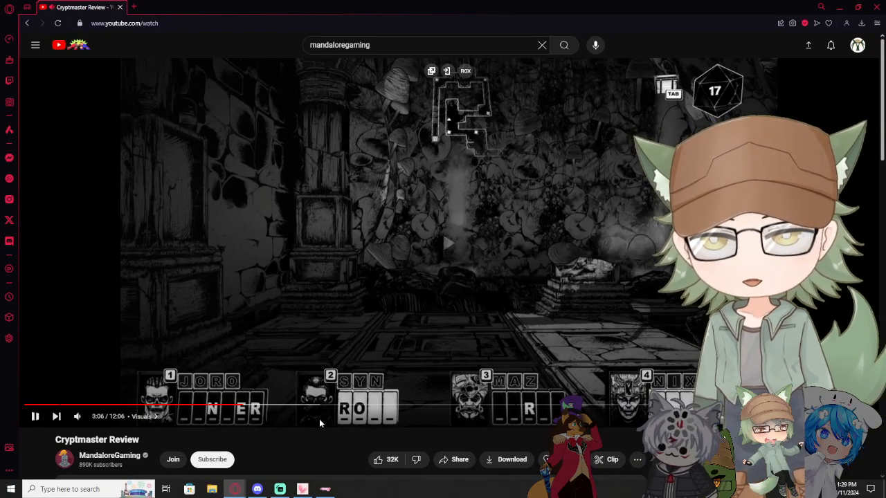
- Pause the review around 3:23, then resume it to 3:58
click(34, 416)
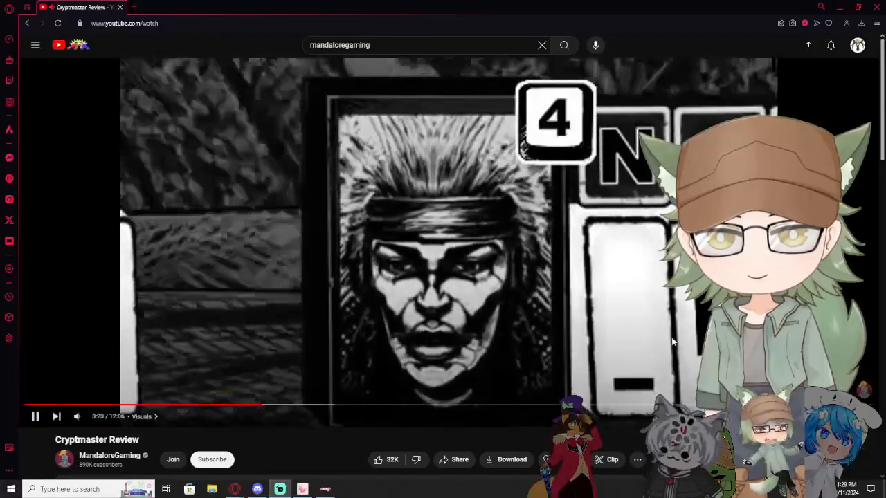
click(35, 416)
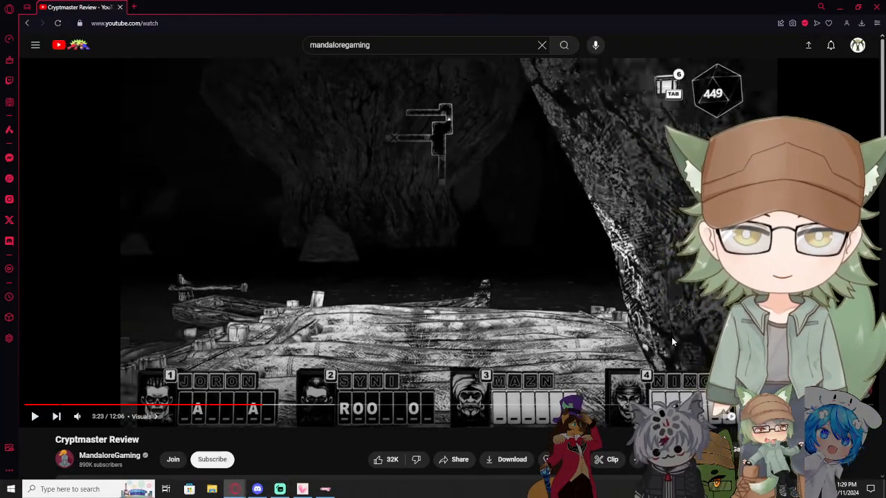
click(443, 243)
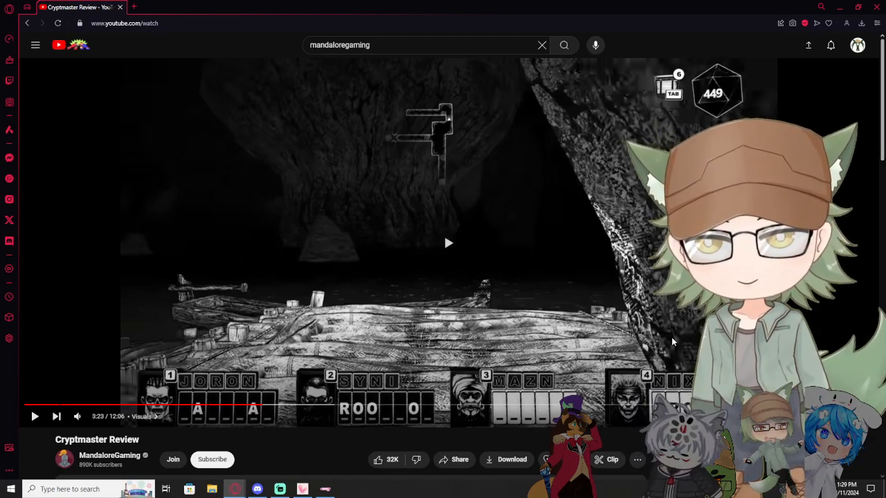
click(448, 243)
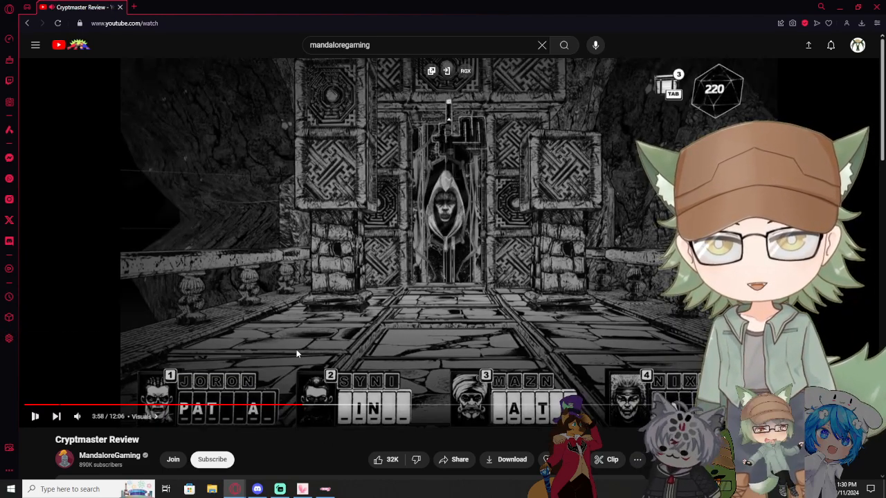
- Pause the review for commentary, then resume it to 4:37
click(34, 416)
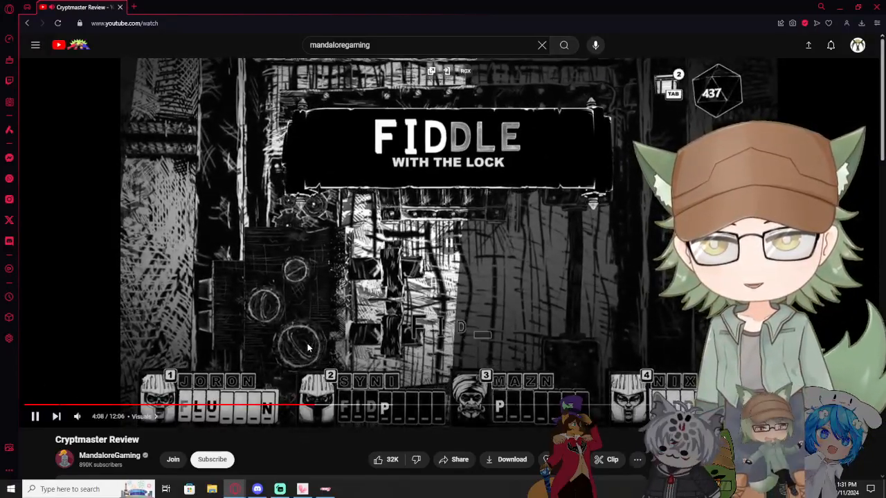
click(35, 416)
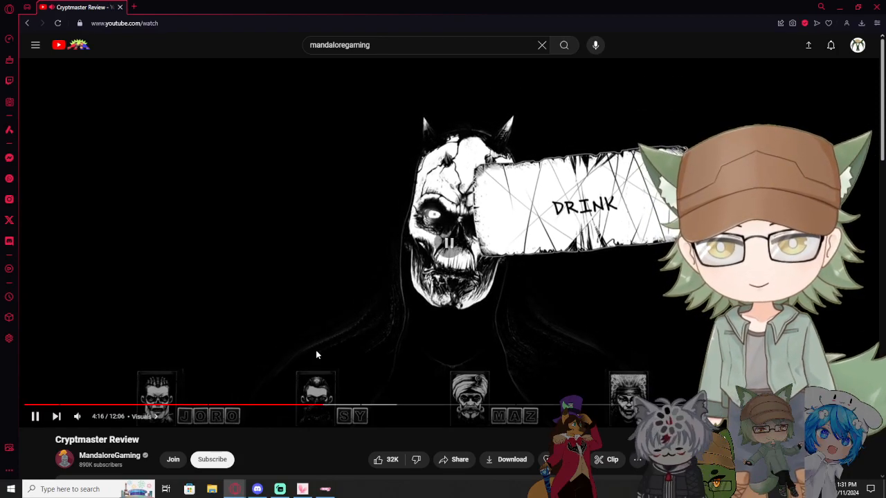
click(34, 416)
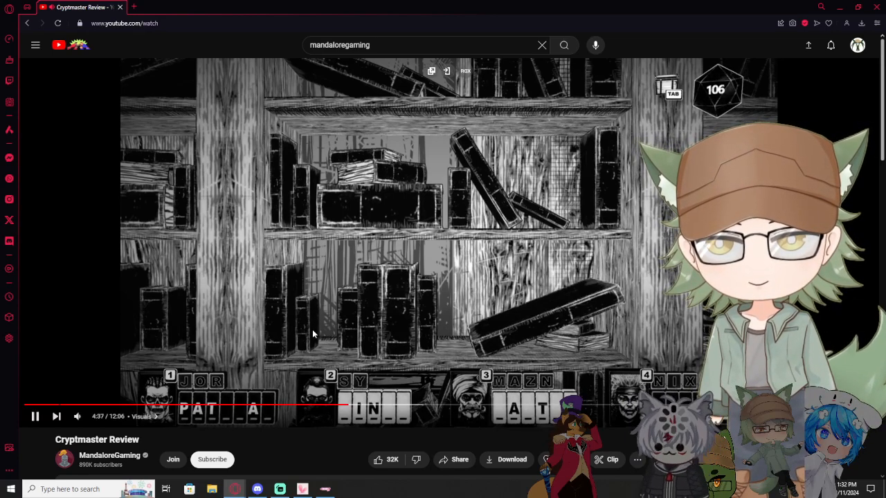
- Pause the review at 4:39 on the bookshelf scene, then resume it
click(34, 416)
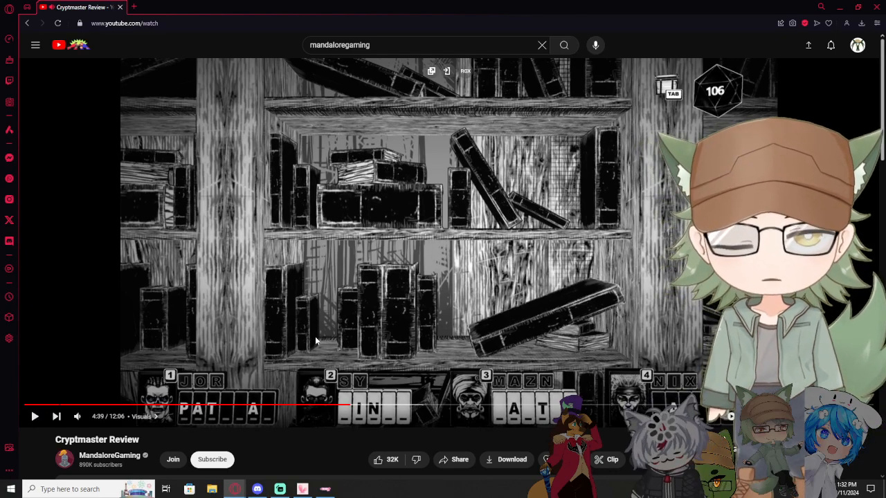
click(34, 416)
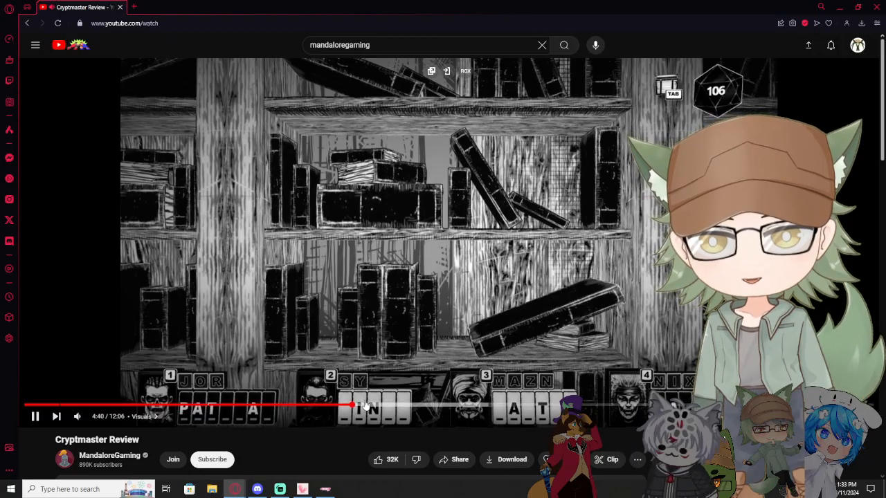
- Resume the review so it plays to 7:00 in Music & Sound Design
click(377, 405)
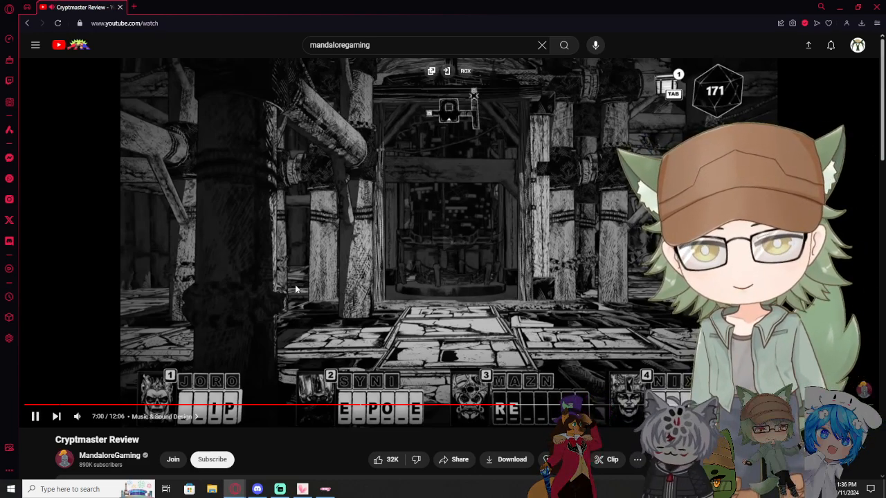
- Keep the review playing through to 10:48 in the Conclusions chapter
click(35, 416)
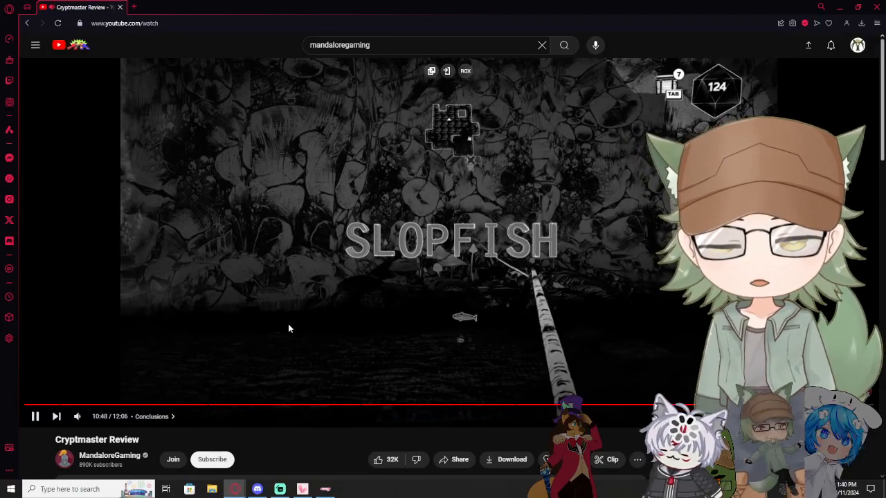
- Let the credits play briefly, then pause the review at 11:15
click(34, 416)
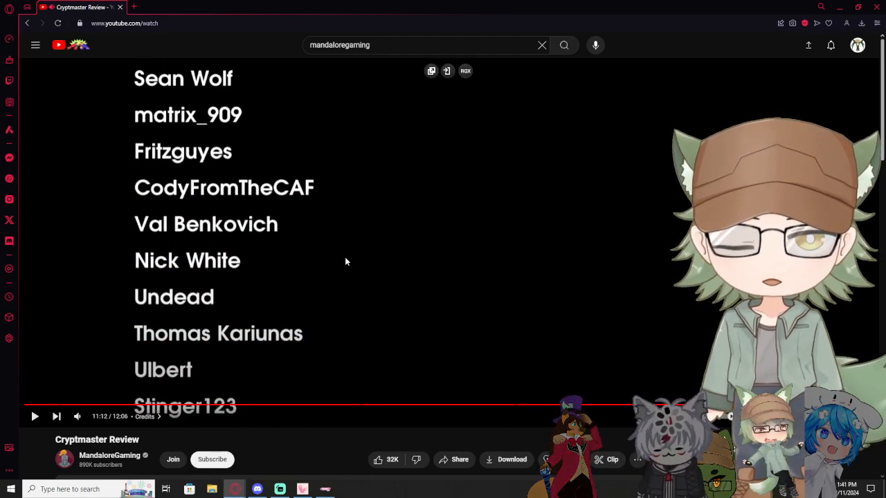
click(35, 416)
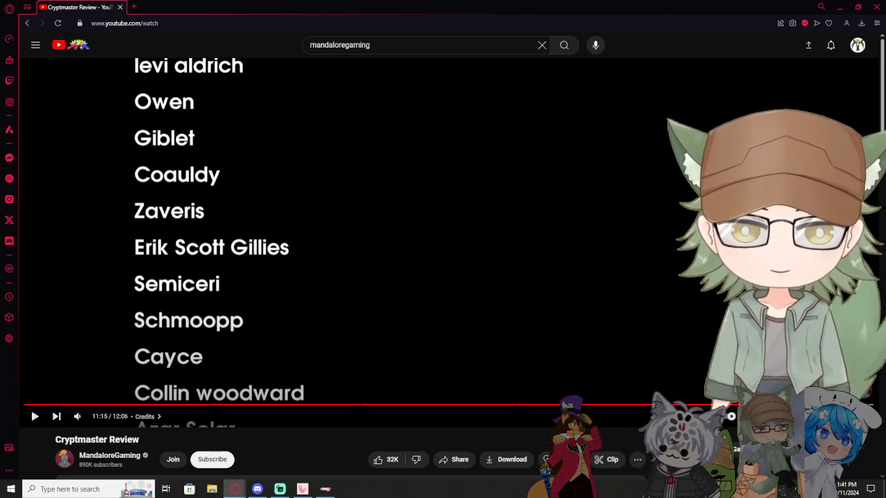
- Resume the credits, pause at 11:53, then start playback again
click(34, 416)
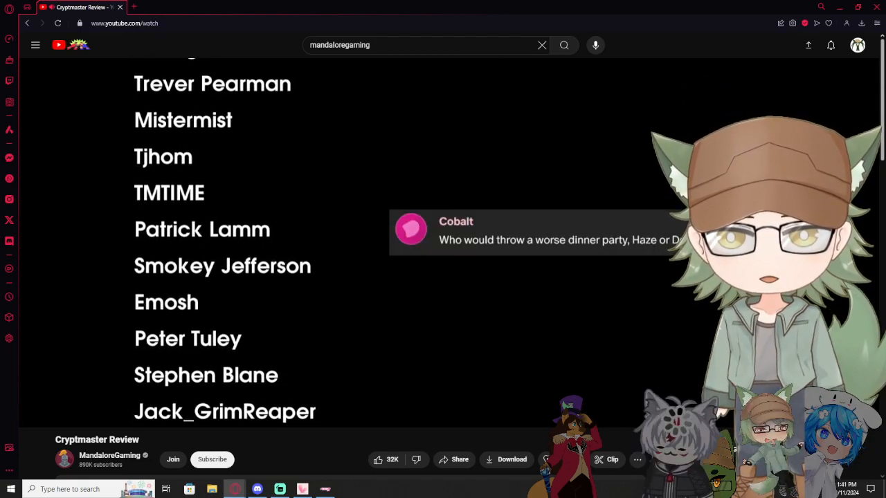
scroll(up, 3)
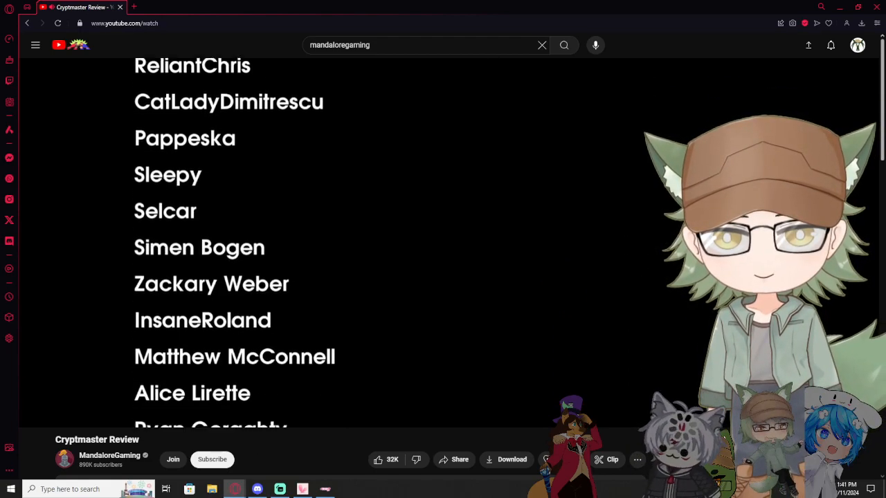
scroll(down, 3)
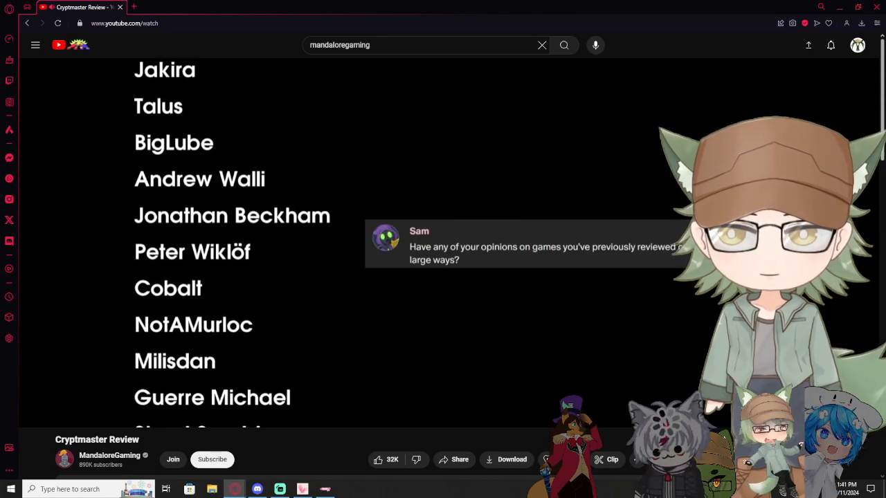
scroll(down, 3)
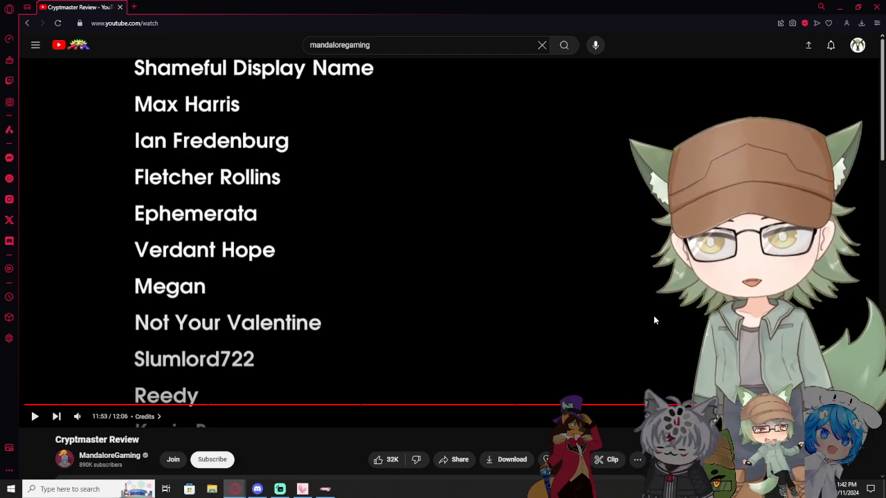
click(35, 416)
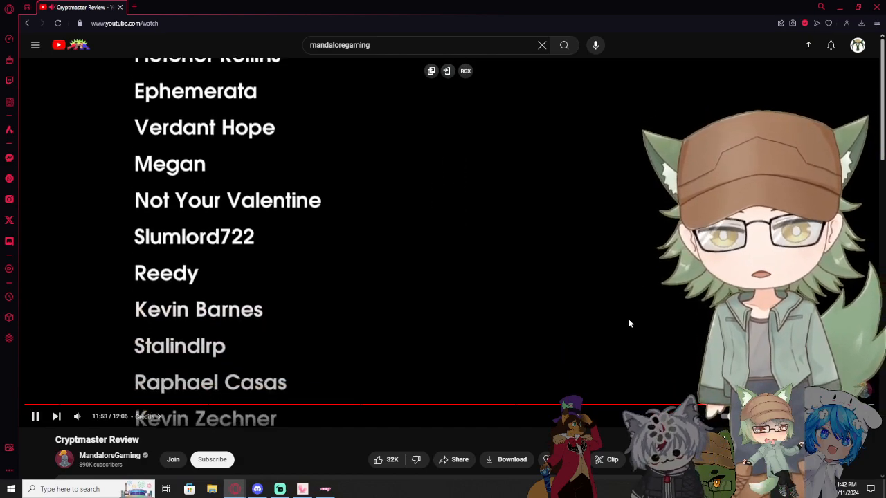